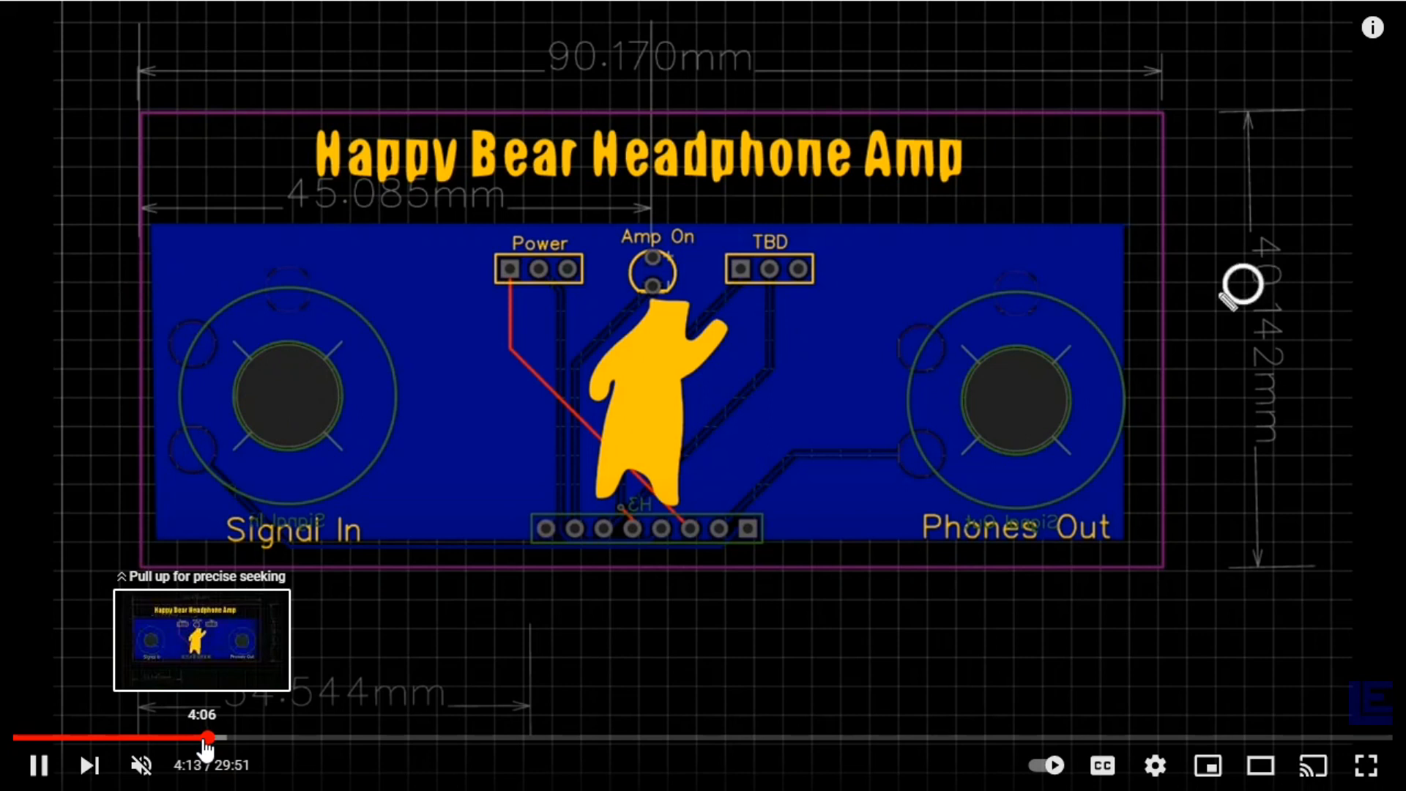
Step: Seek the Happy Bear Headphone Amp video back to the front-panel board layout around 4:06
{"action": "left_click_drag", "start_coordinate": [204, 737], "coordinate": [327, 738]}
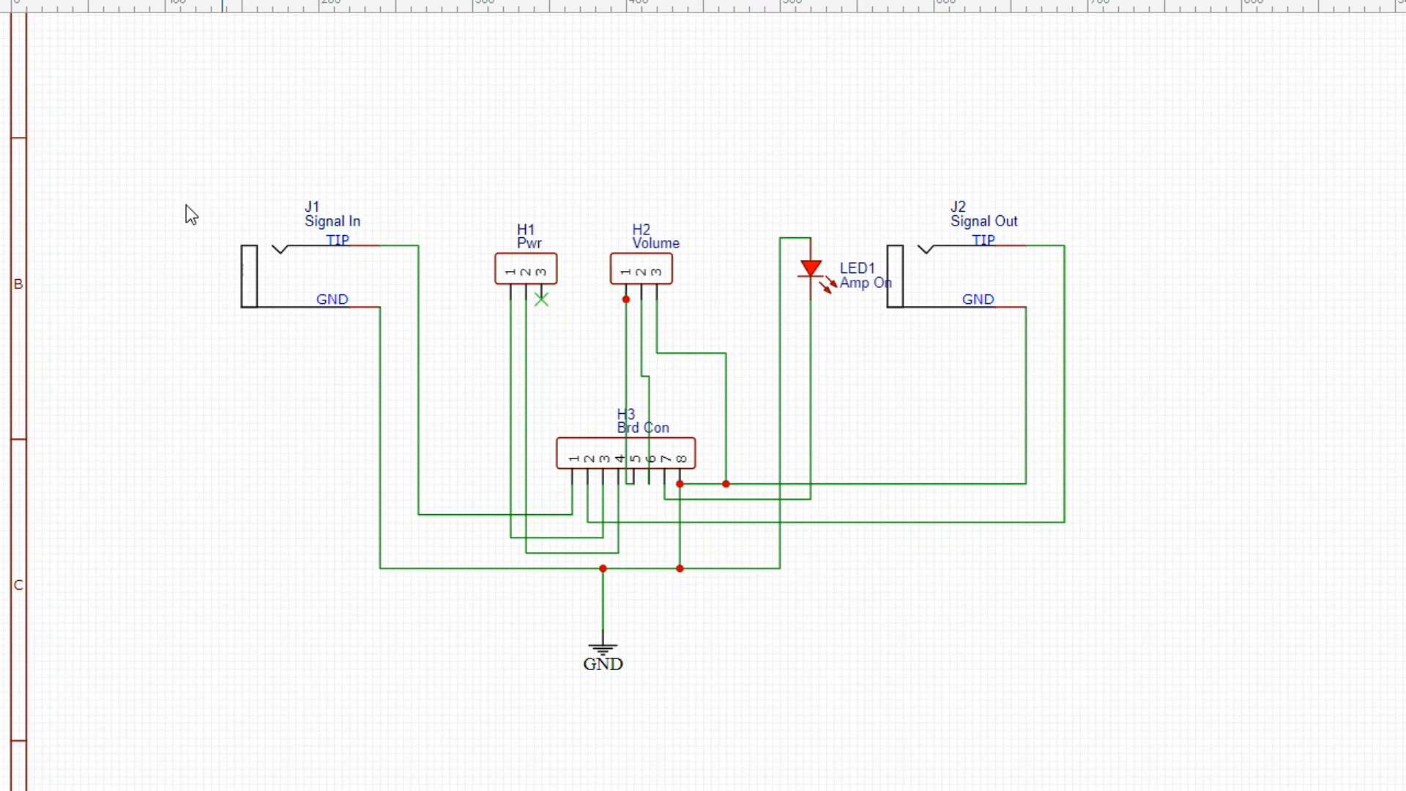
{"action": "mouse_move", "coordinate": [268, 112]}
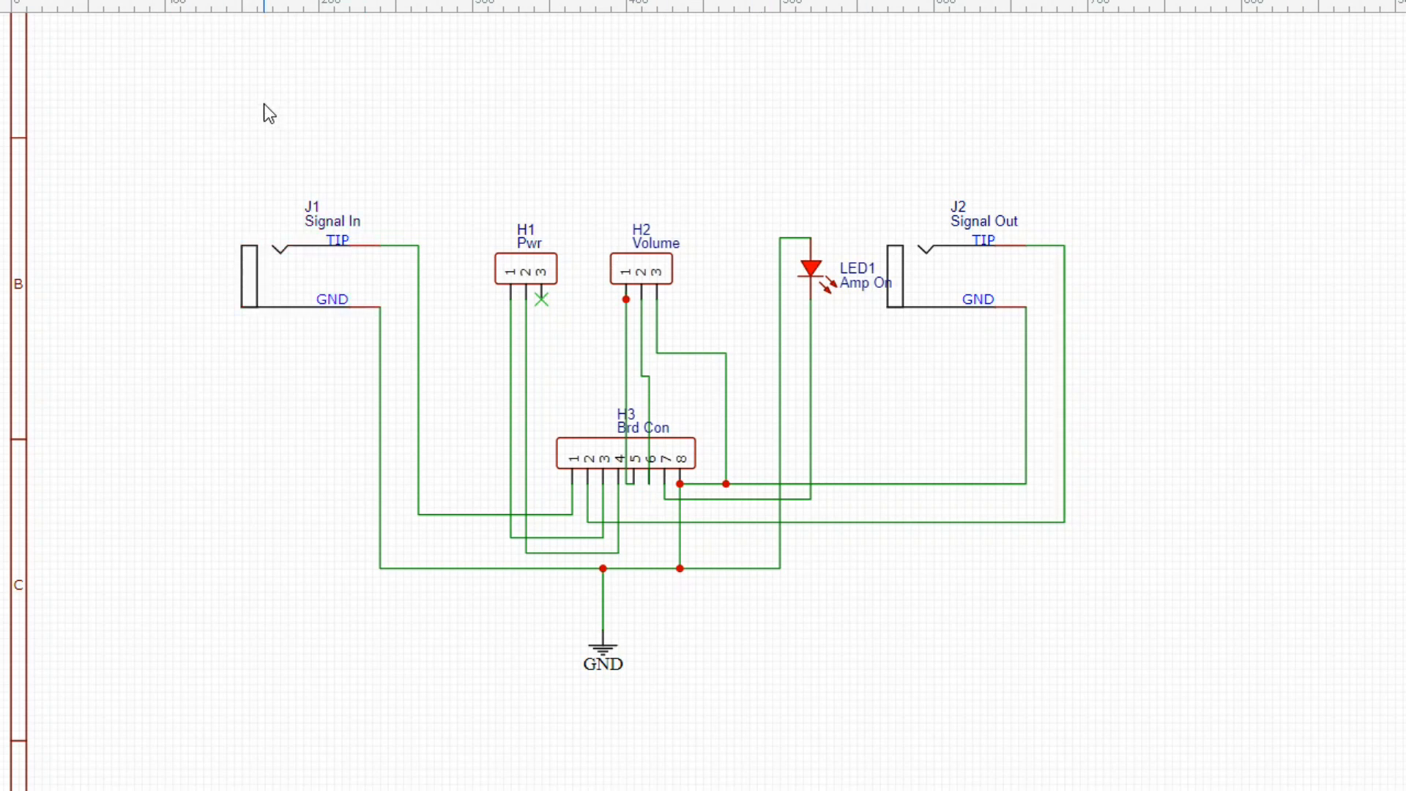
{"action": "mouse_move", "coordinate": [267, 238]}
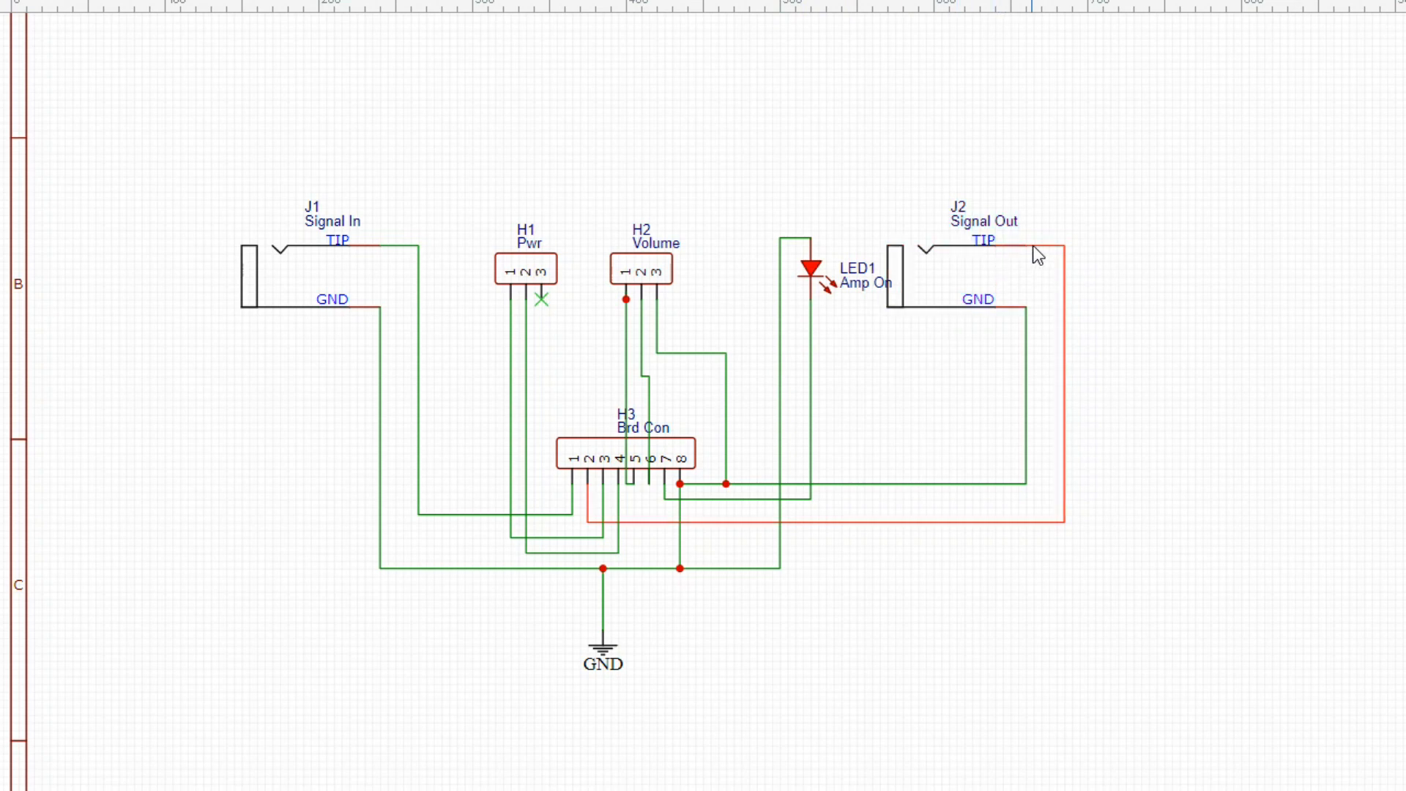
{"action": "mouse_move", "coordinate": [1046, 255]}
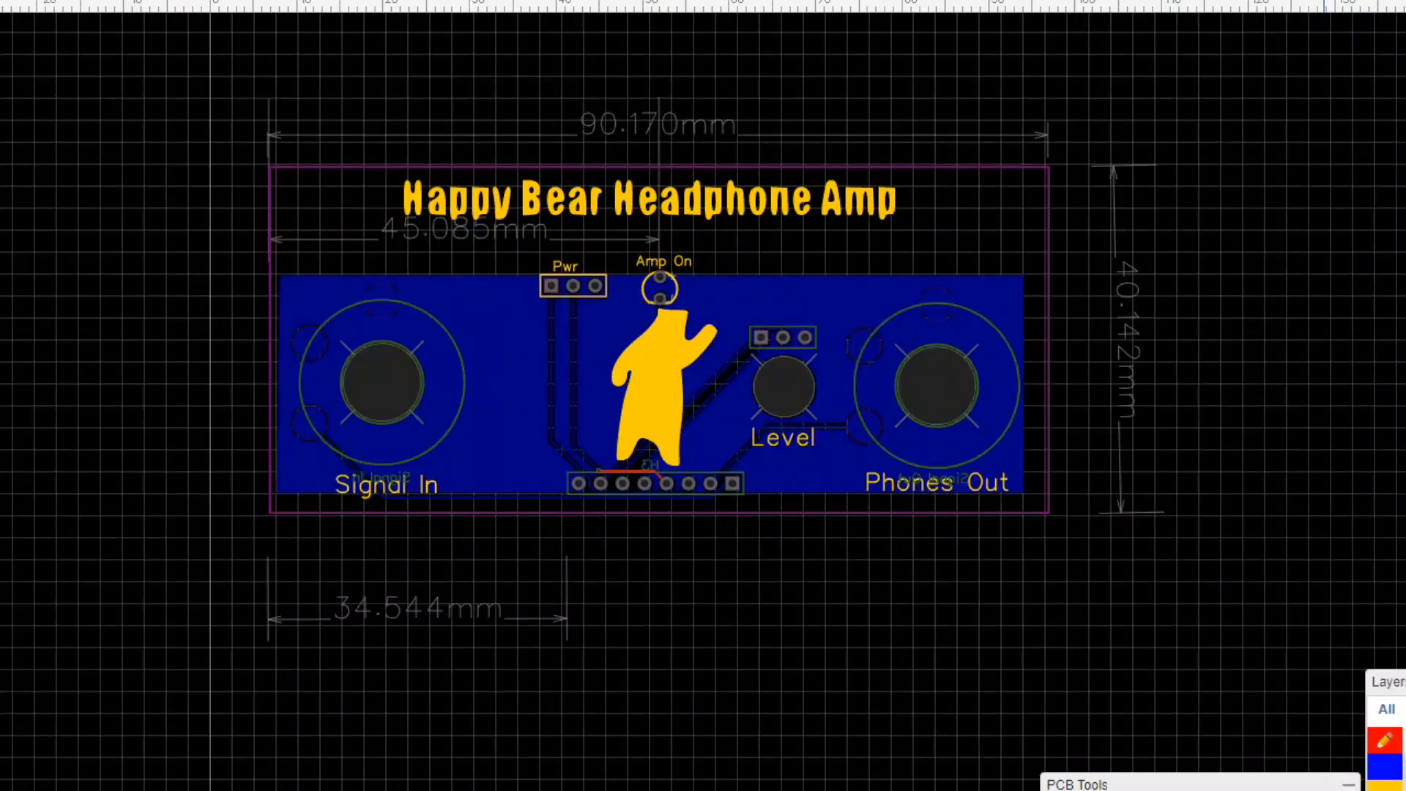
{"action": "mouse_move", "coordinate": [466, 166]}
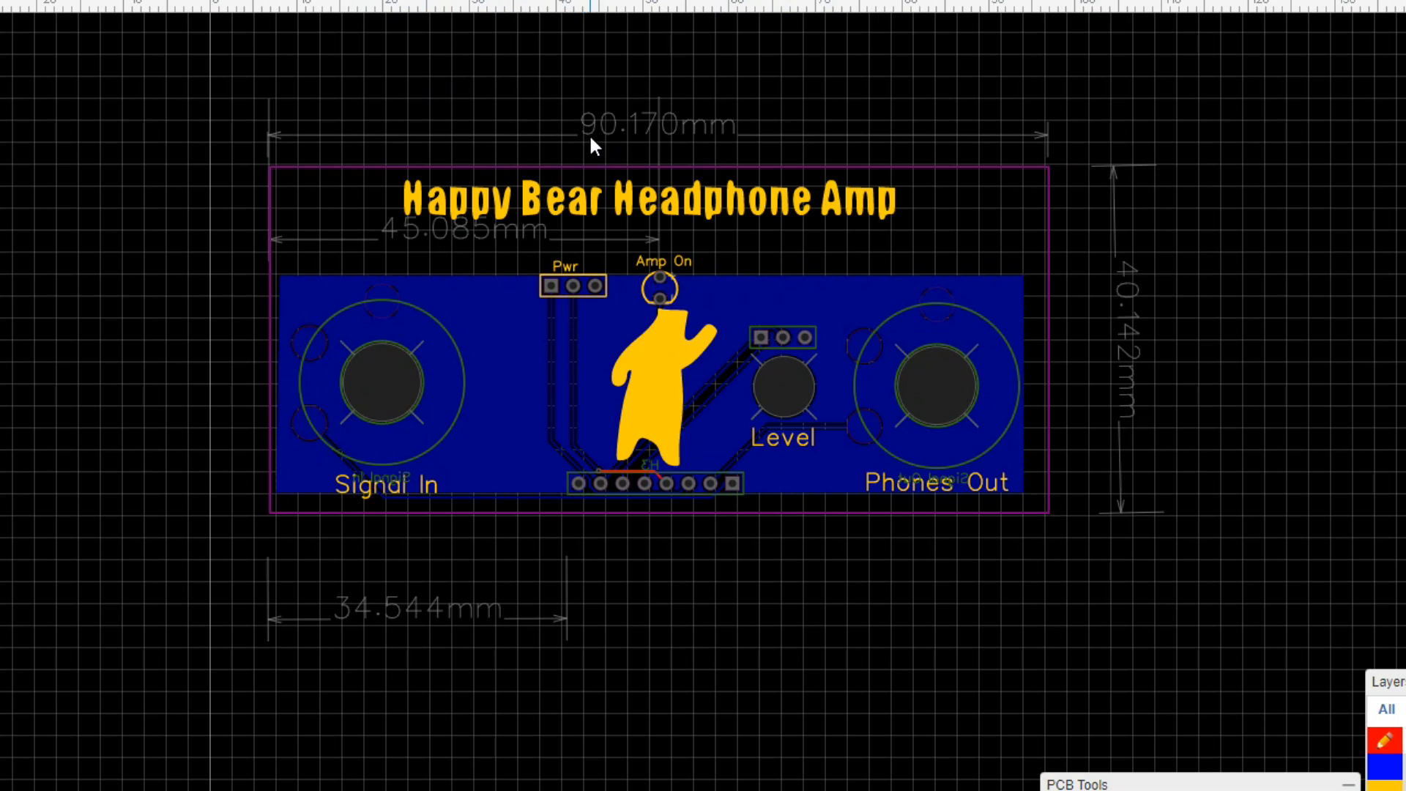
{"action": "mouse_move", "coordinate": [1152, 314]}
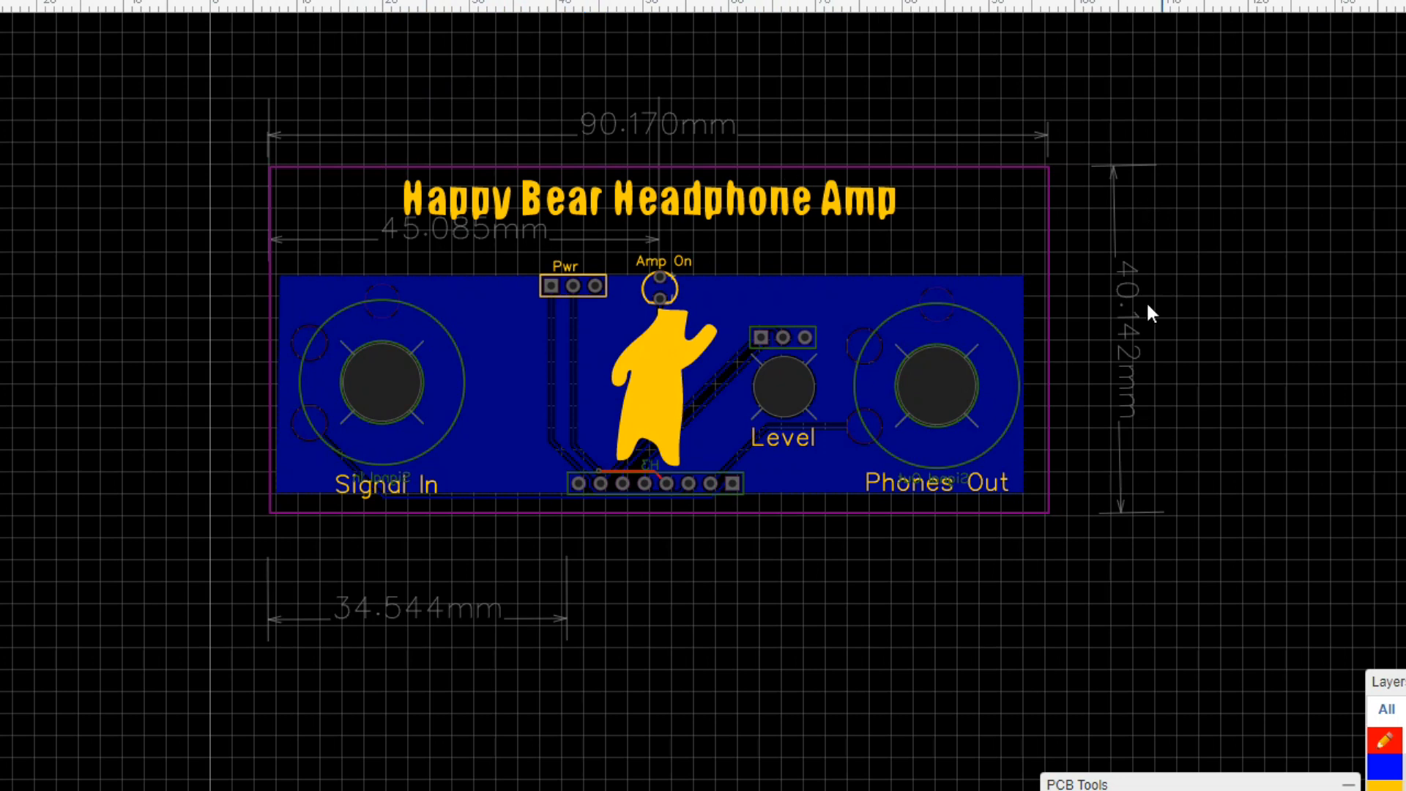
{"action": "mouse_move", "coordinate": [1087, 285]}
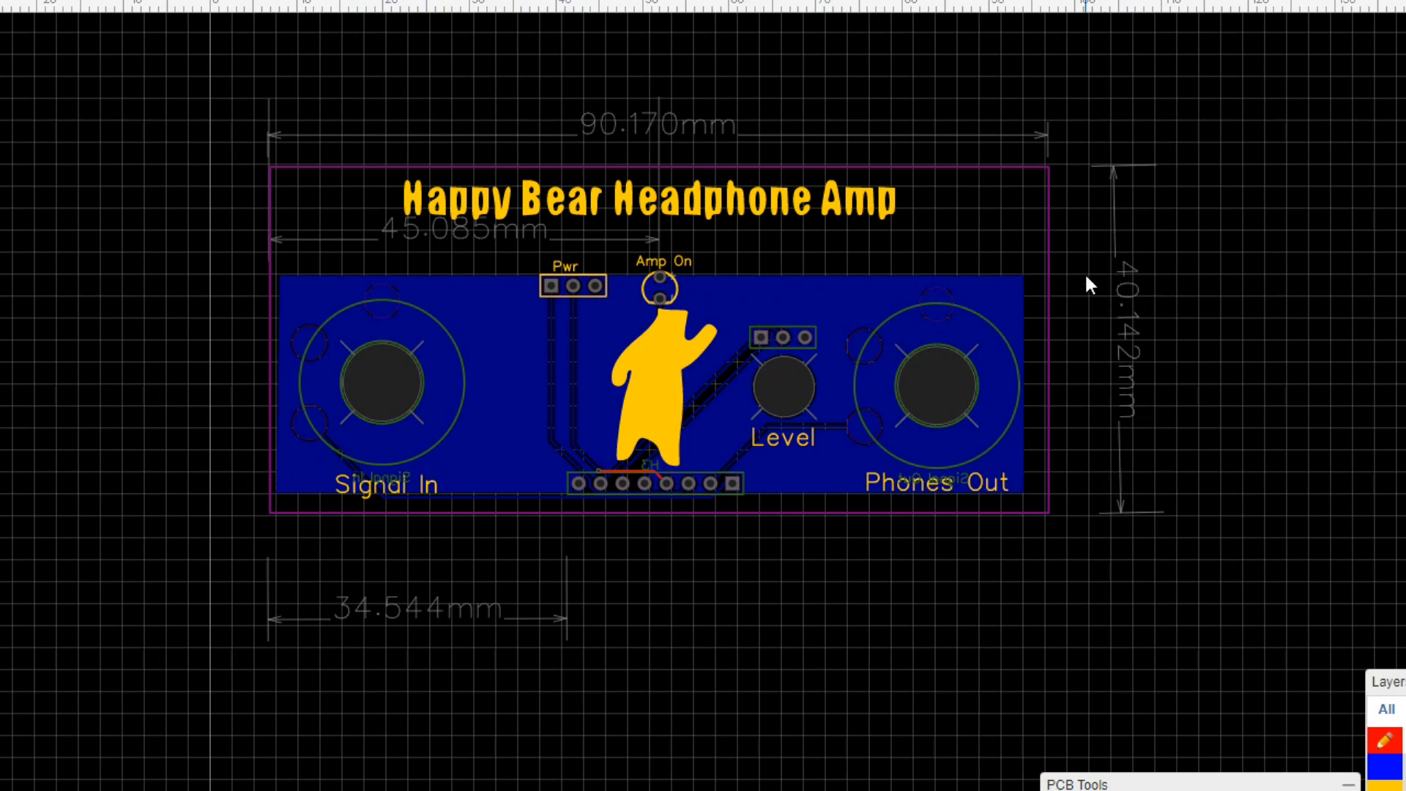
{"action": "mouse_move", "coordinate": [1079, 275]}
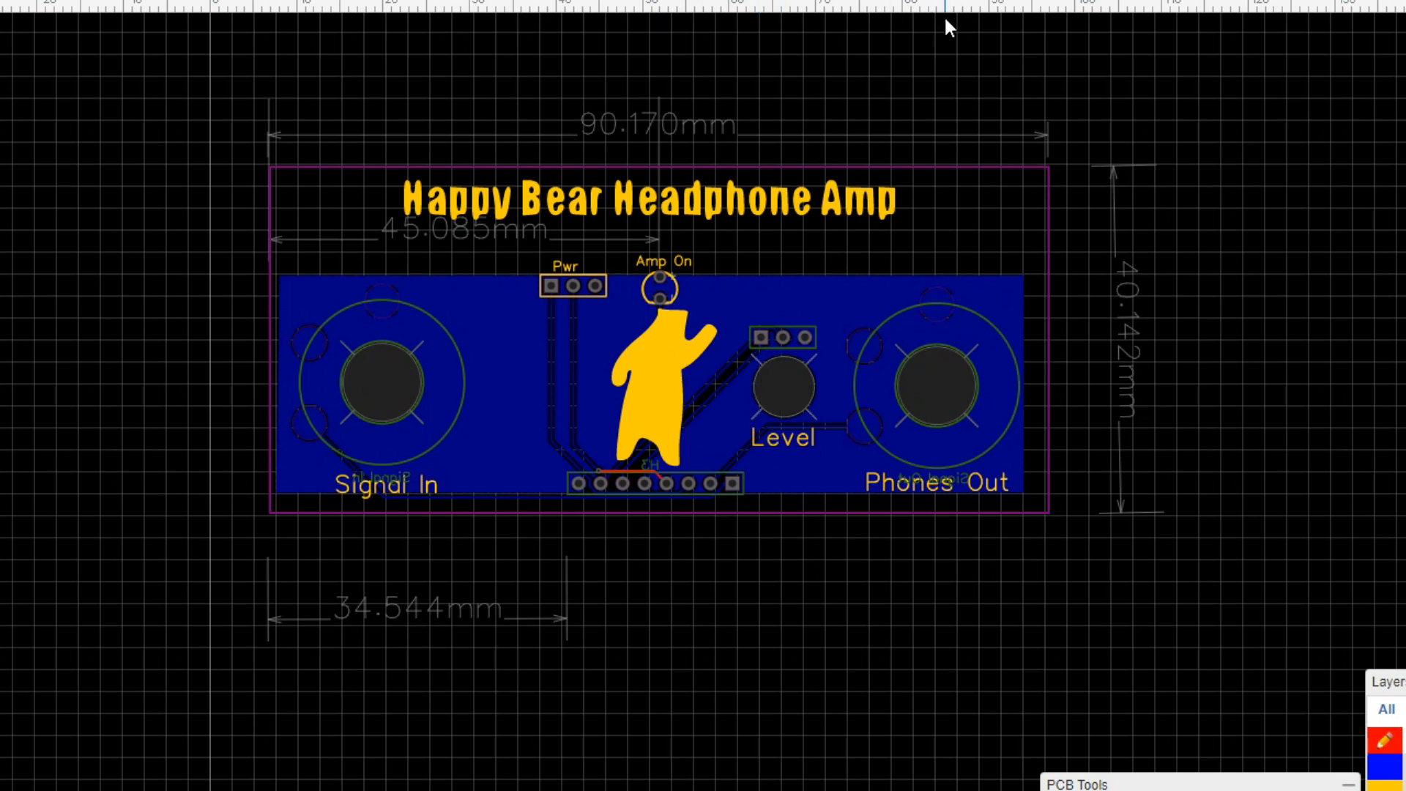
{"action": "mouse_move", "coordinate": [959, 27]}
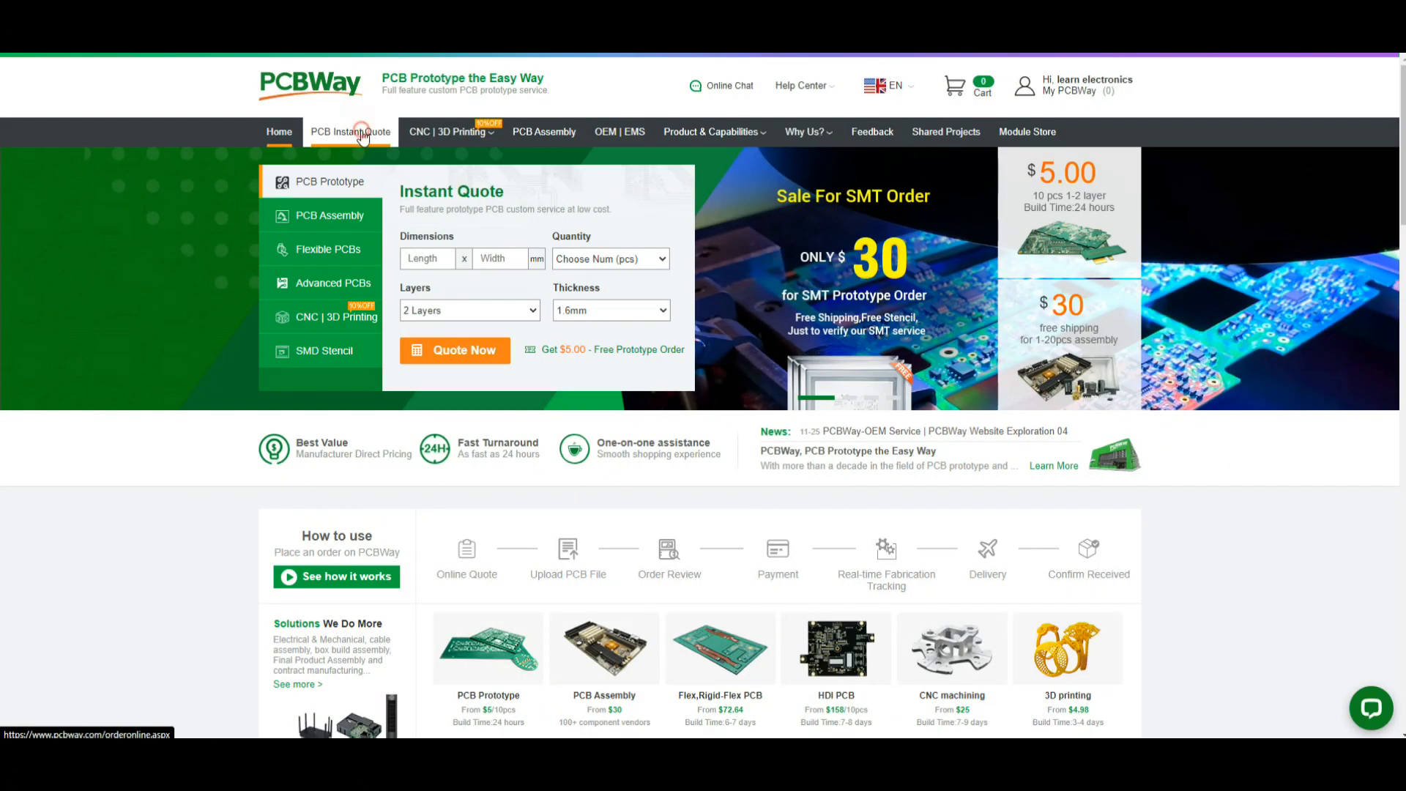
Step: Bring up the PCB Instant Quote form showing $5.00 for 5 boards plus $24.06 shipping
{"action": "left_click", "coordinate": [351, 131]}
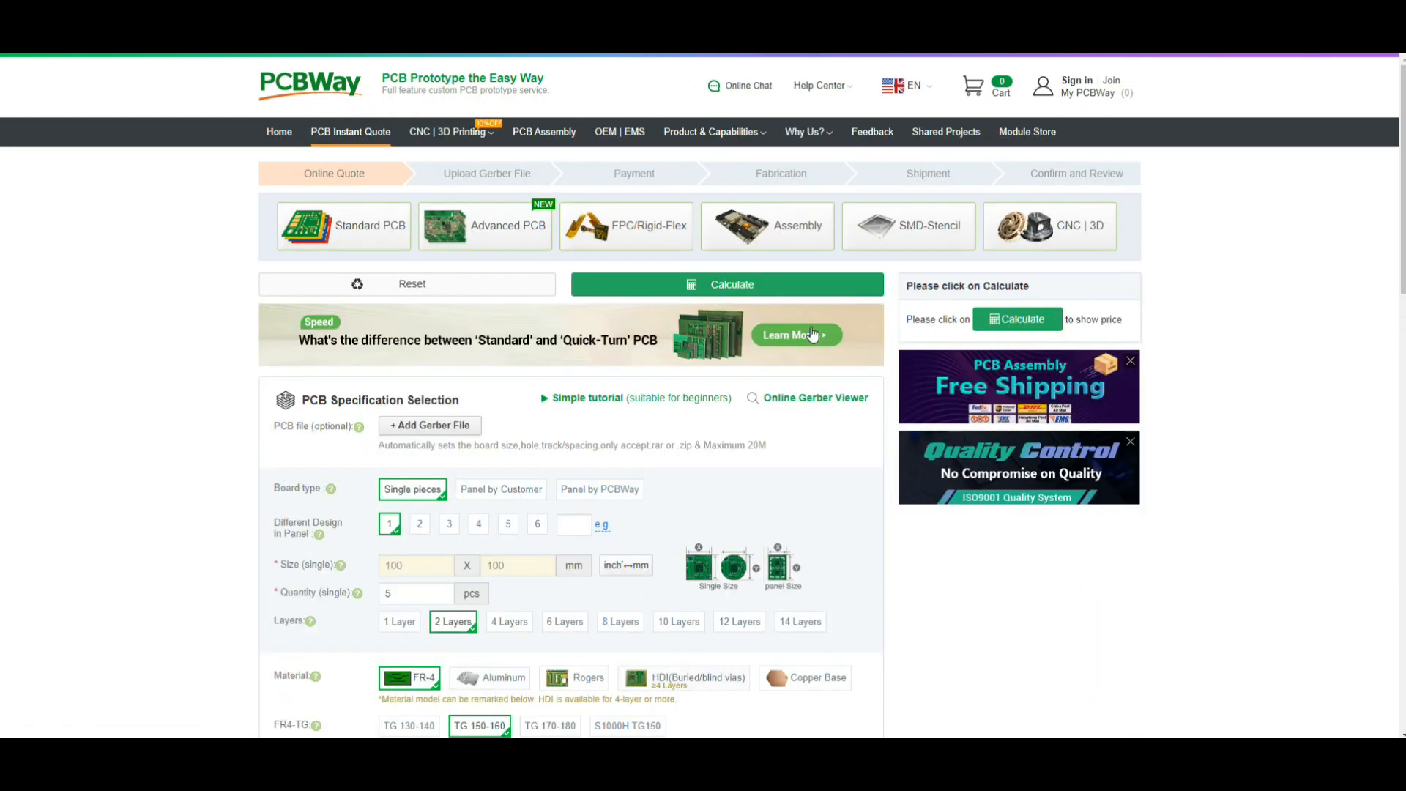
{"action": "left_click", "coordinate": [727, 284]}
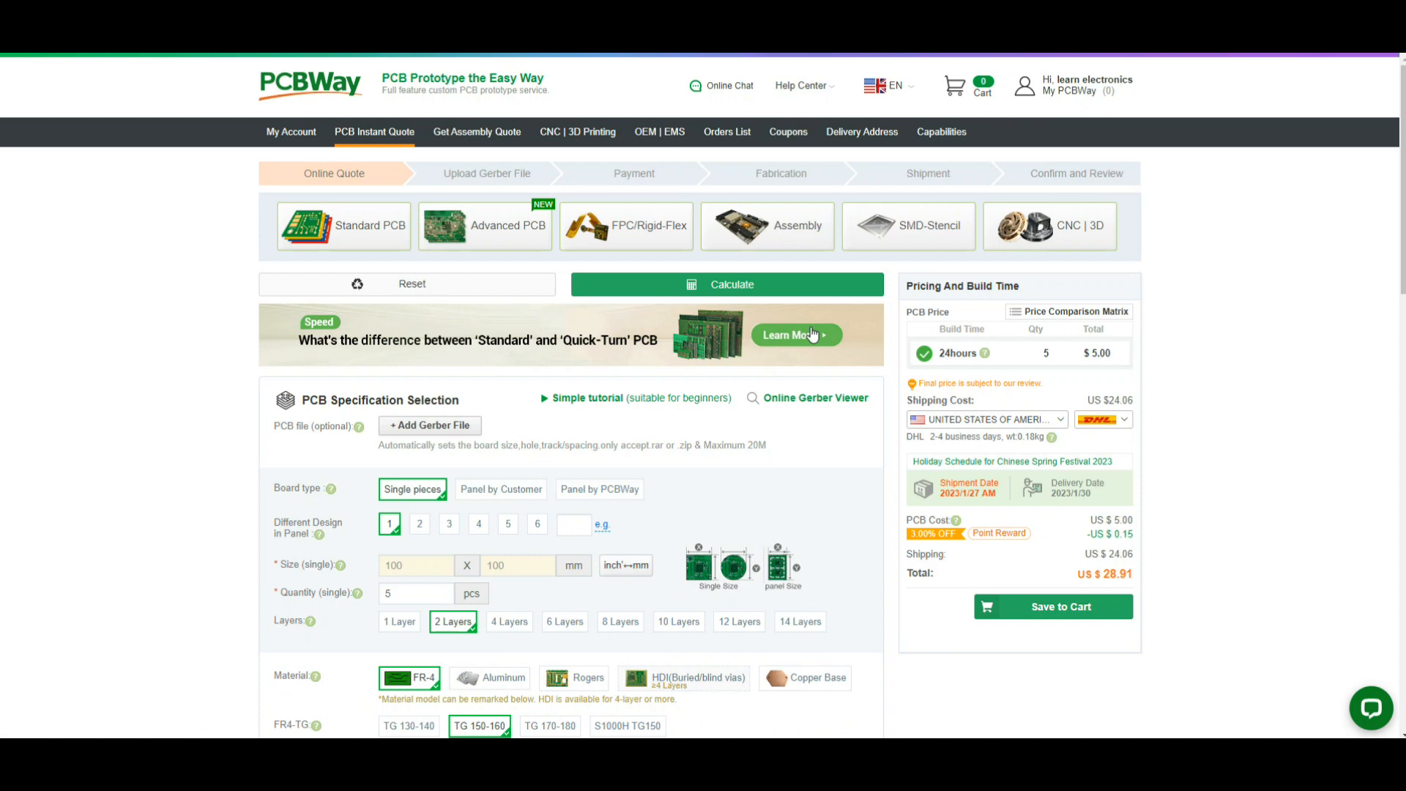
{"action": "scroll", "scroll_direction": "down", "scroll_amount": 3}
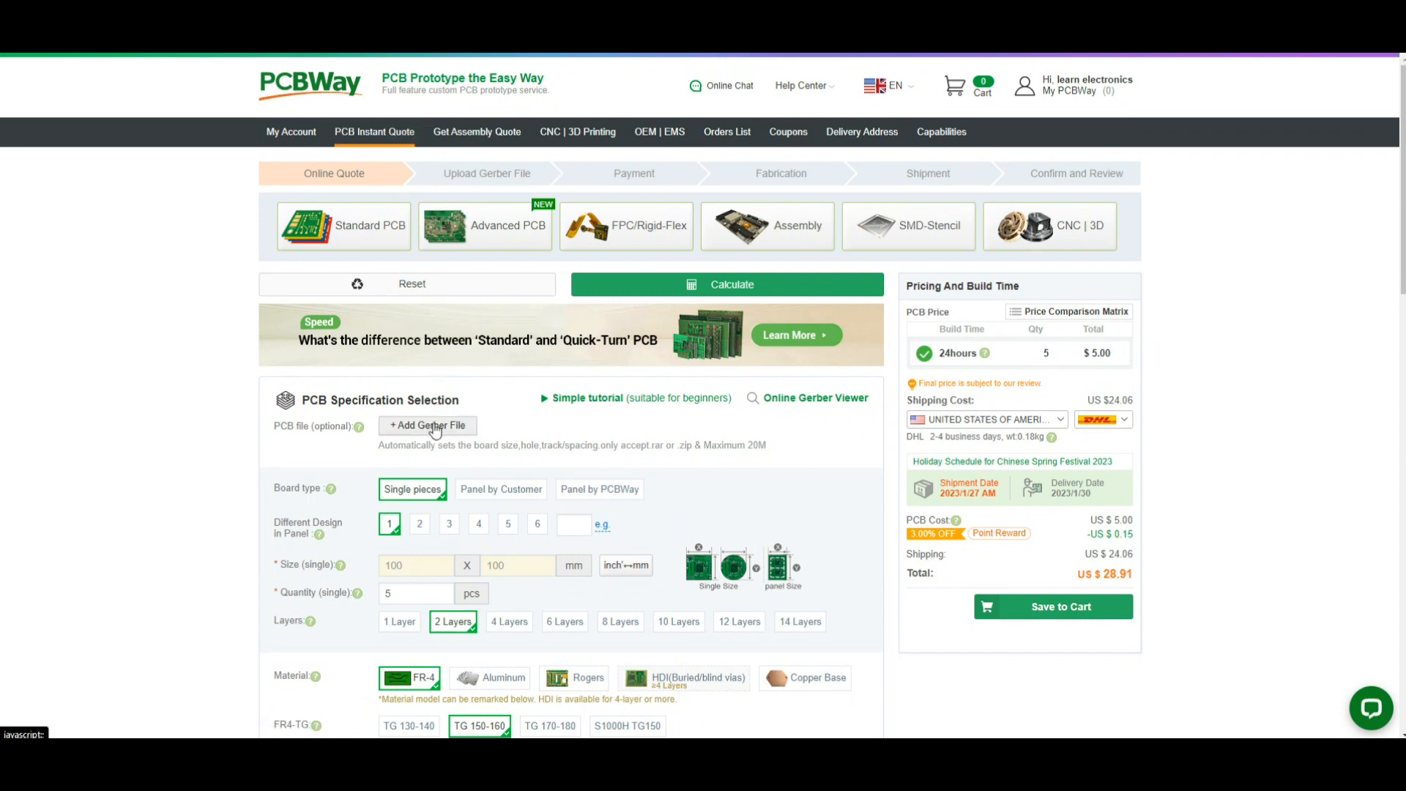
Step: Upload the Gerber_learnelectronics-PCB_headphone amp - front panel zip from Downloads
{"action": "left_click", "coordinate": [427, 425]}
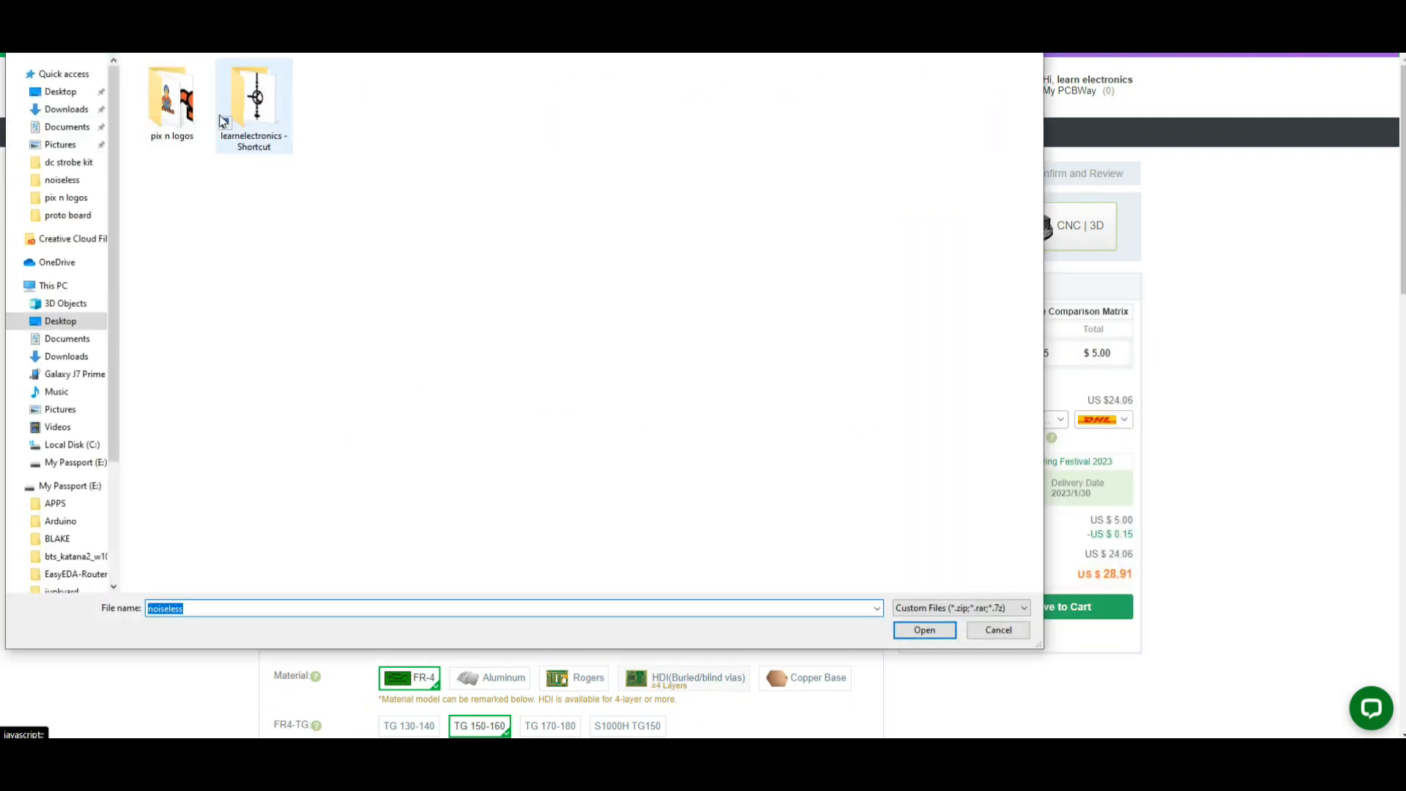
{"action": "left_click", "coordinate": [65, 108]}
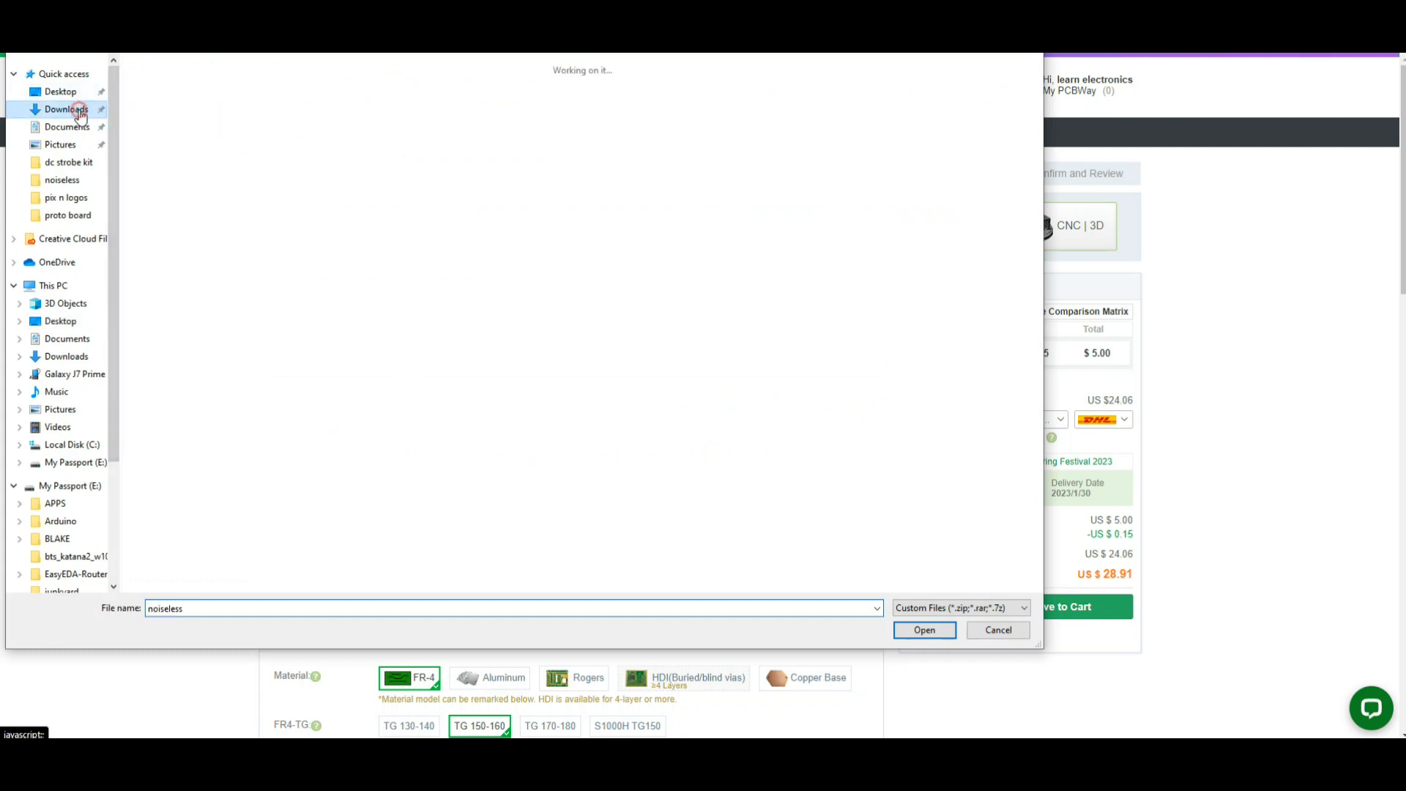
{"action": "left_click", "coordinate": [65, 108]}
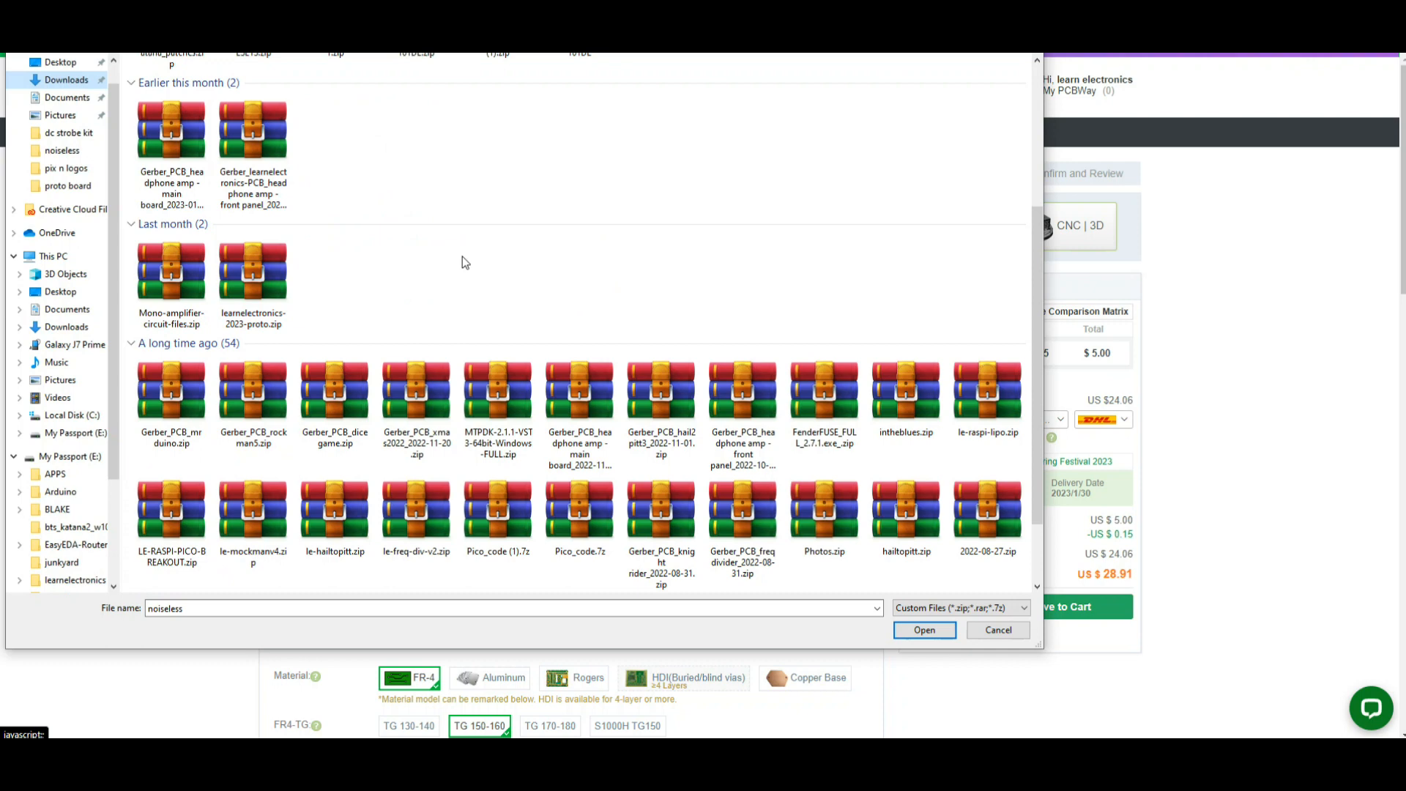
{"action": "mouse_move", "coordinate": [352, 194]}
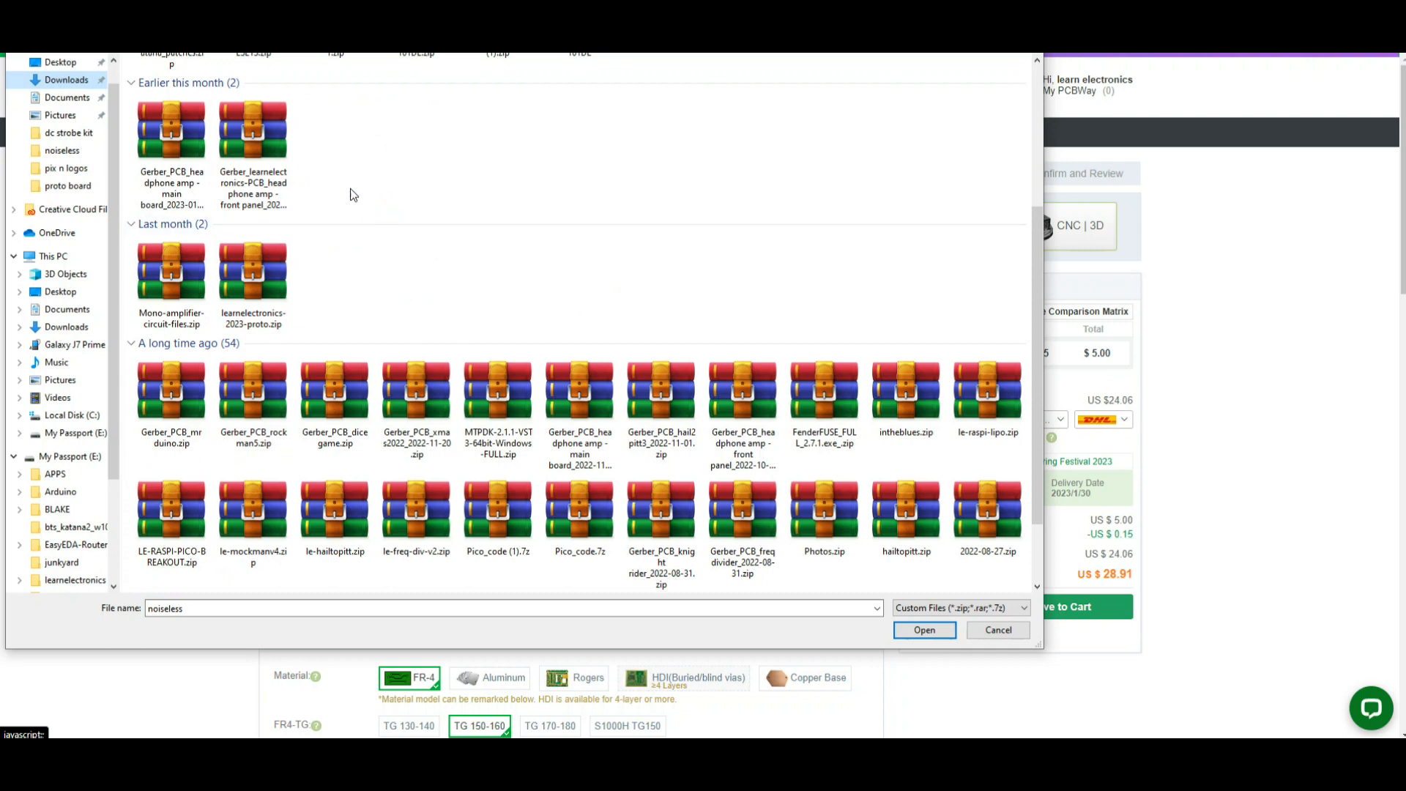
{"action": "left_click", "coordinate": [923, 630]}
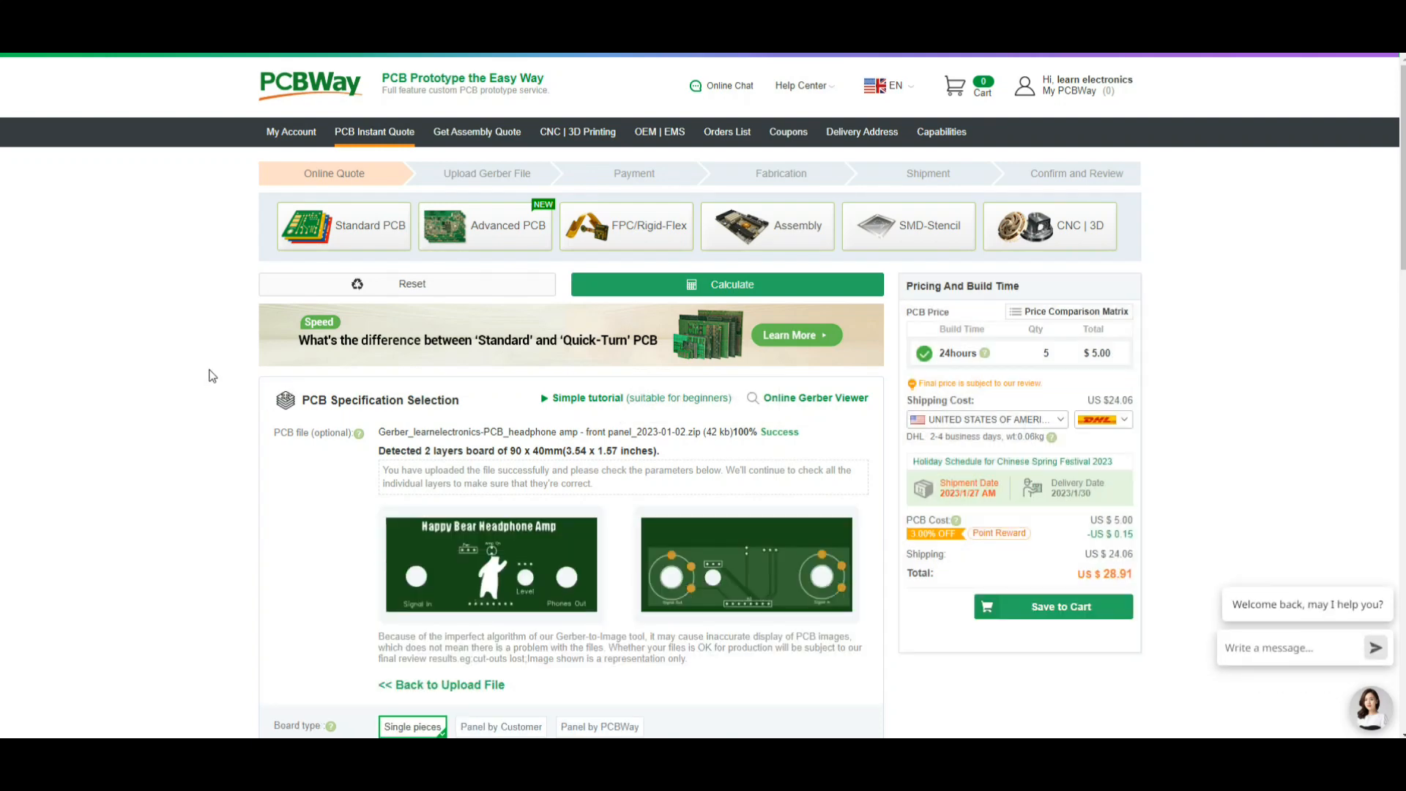
{"action": "scroll", "scroll_direction": "down", "scroll_amount": 3}
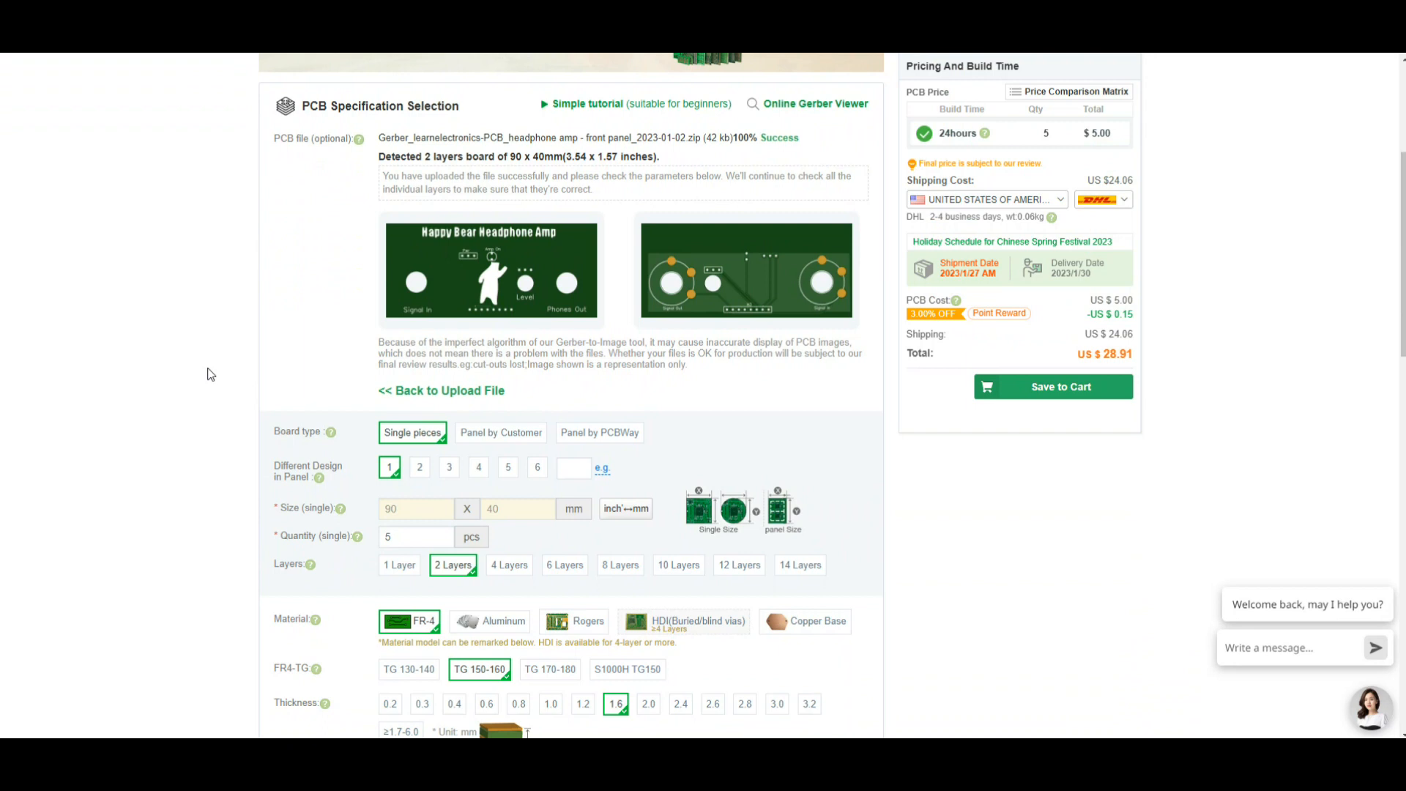
{"action": "scroll", "scroll_direction": "down", "scroll_amount": 3}
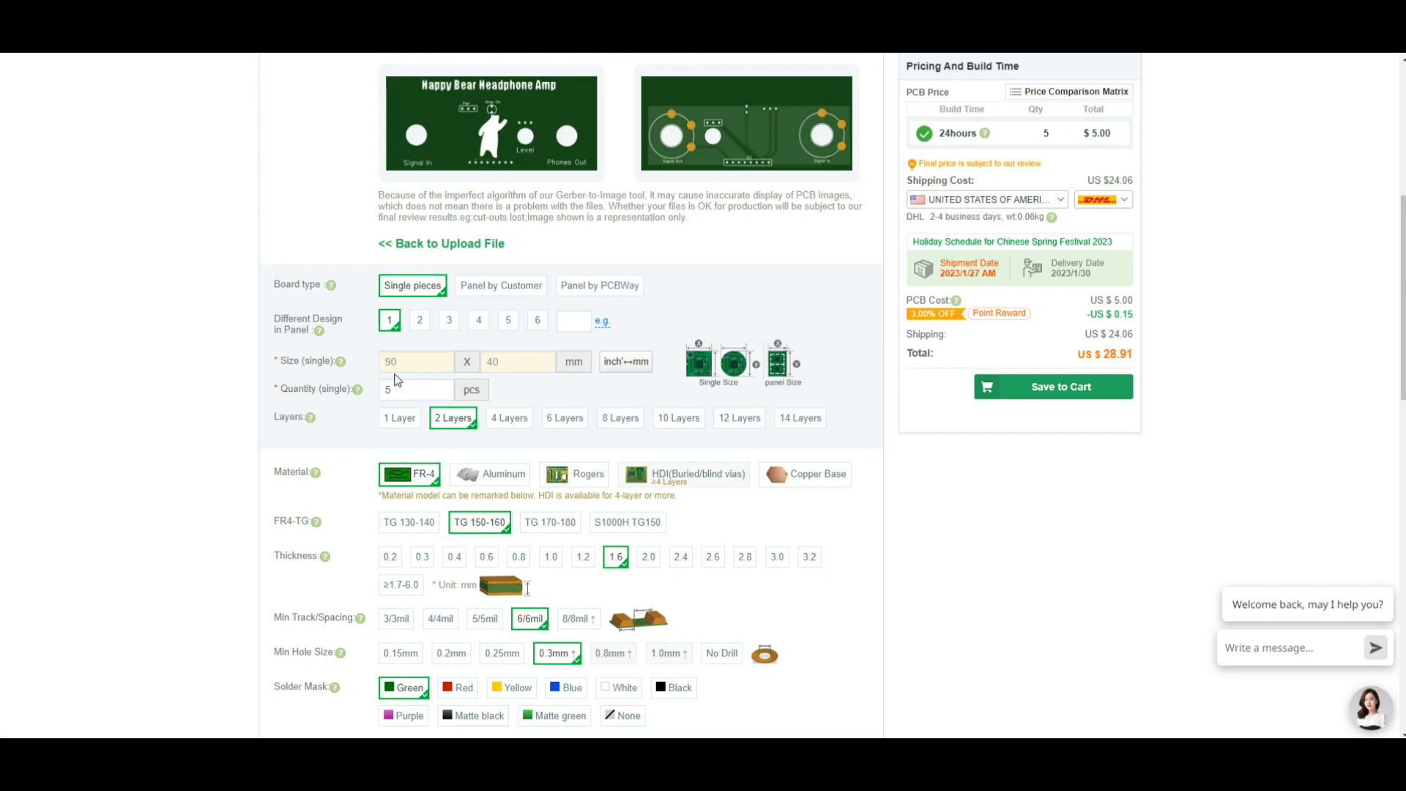
{"action": "scroll", "scroll_direction": "down", "scroll_amount": 3}
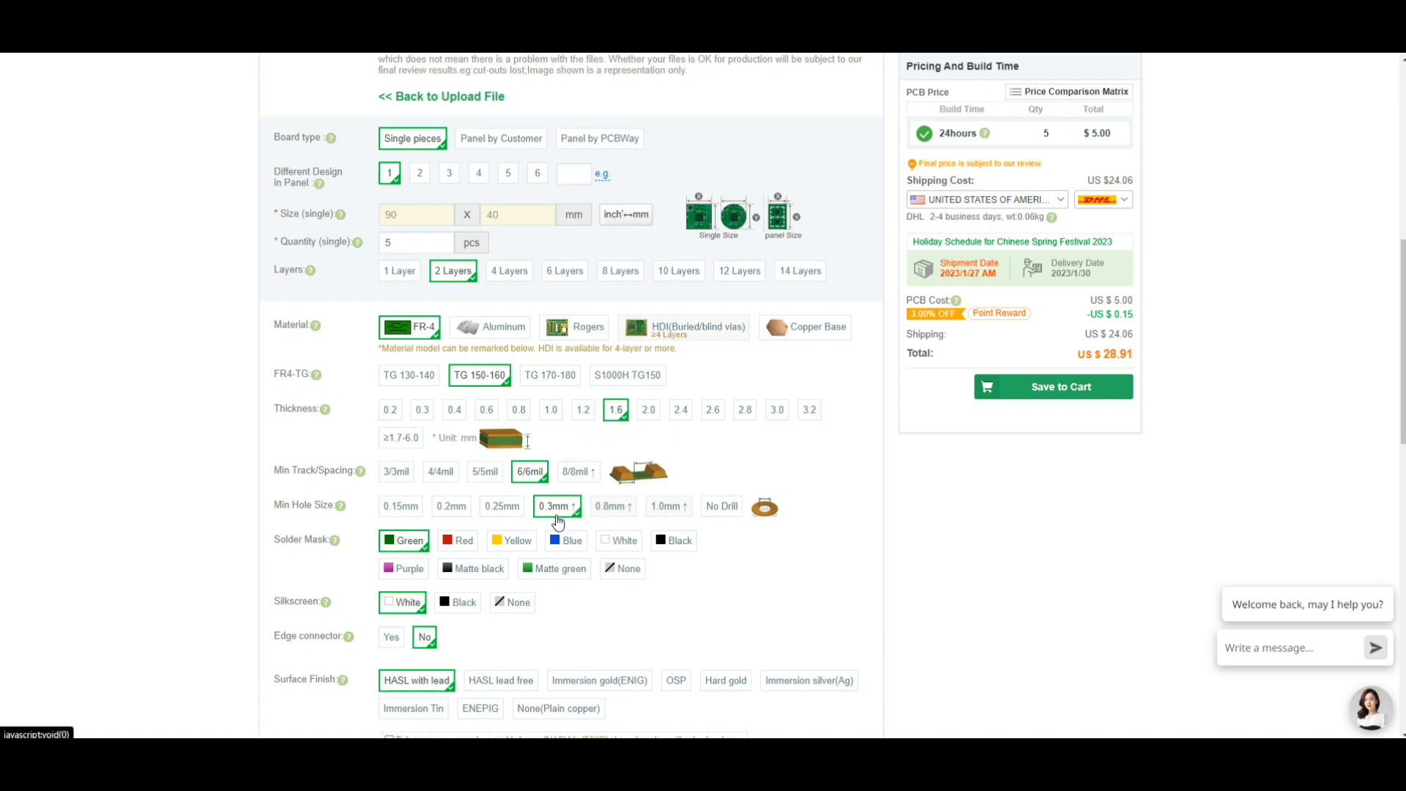
{"action": "mouse_move", "coordinate": [552, 520]}
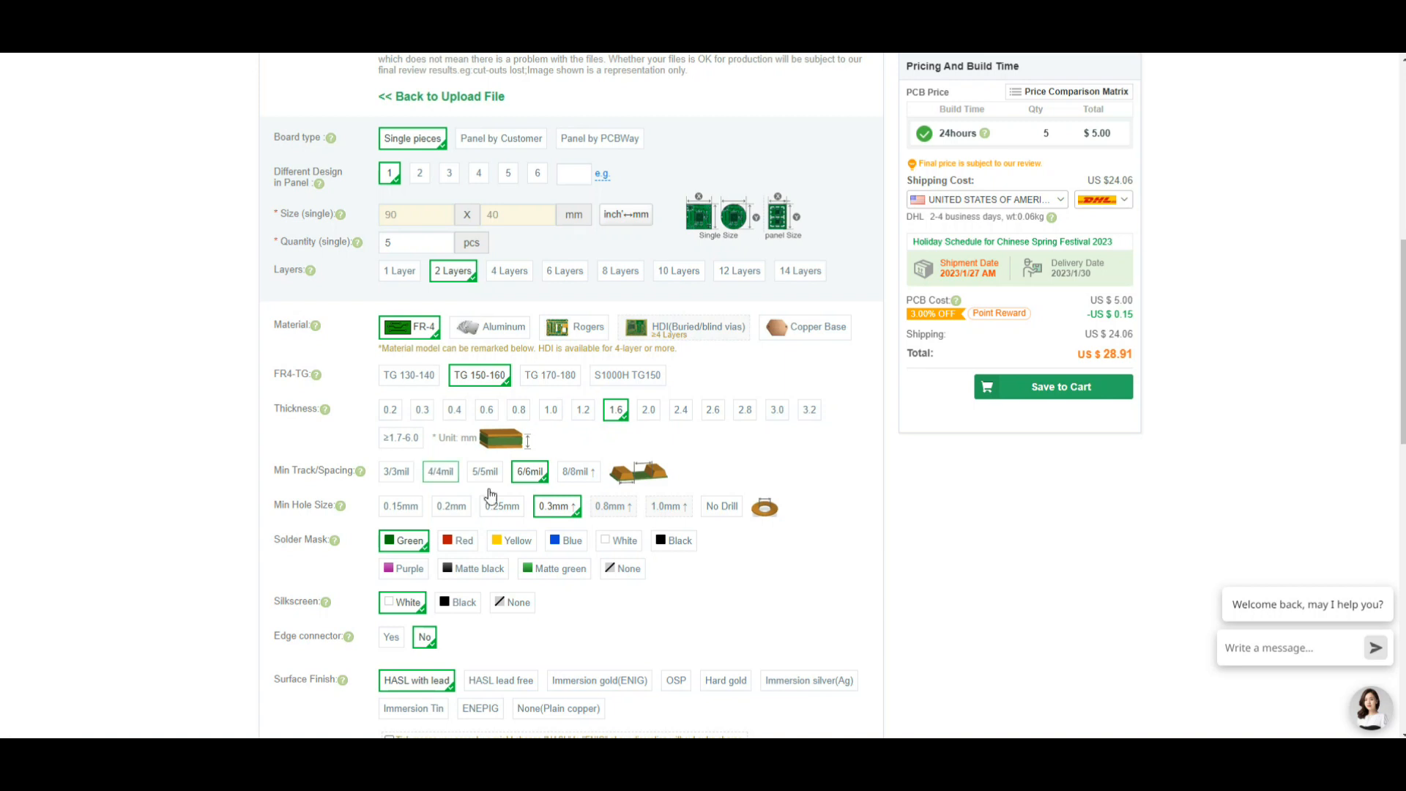
Step: Choose a black solder mask and accept possible HASL-to-ENIG surface finish substitution
{"action": "left_click", "coordinate": [674, 540]}
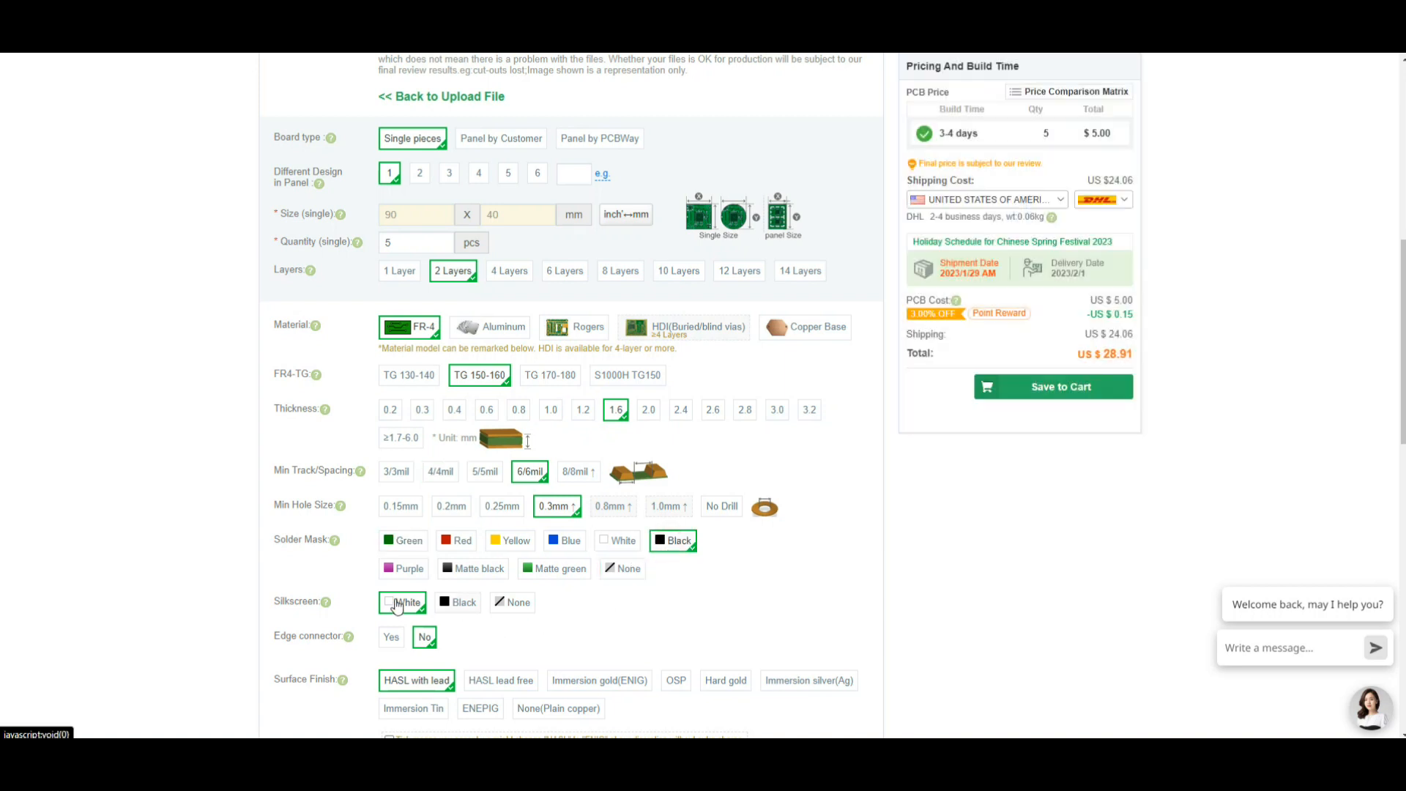
{"action": "scroll", "scroll_direction": "down", "scroll_amount": 3}
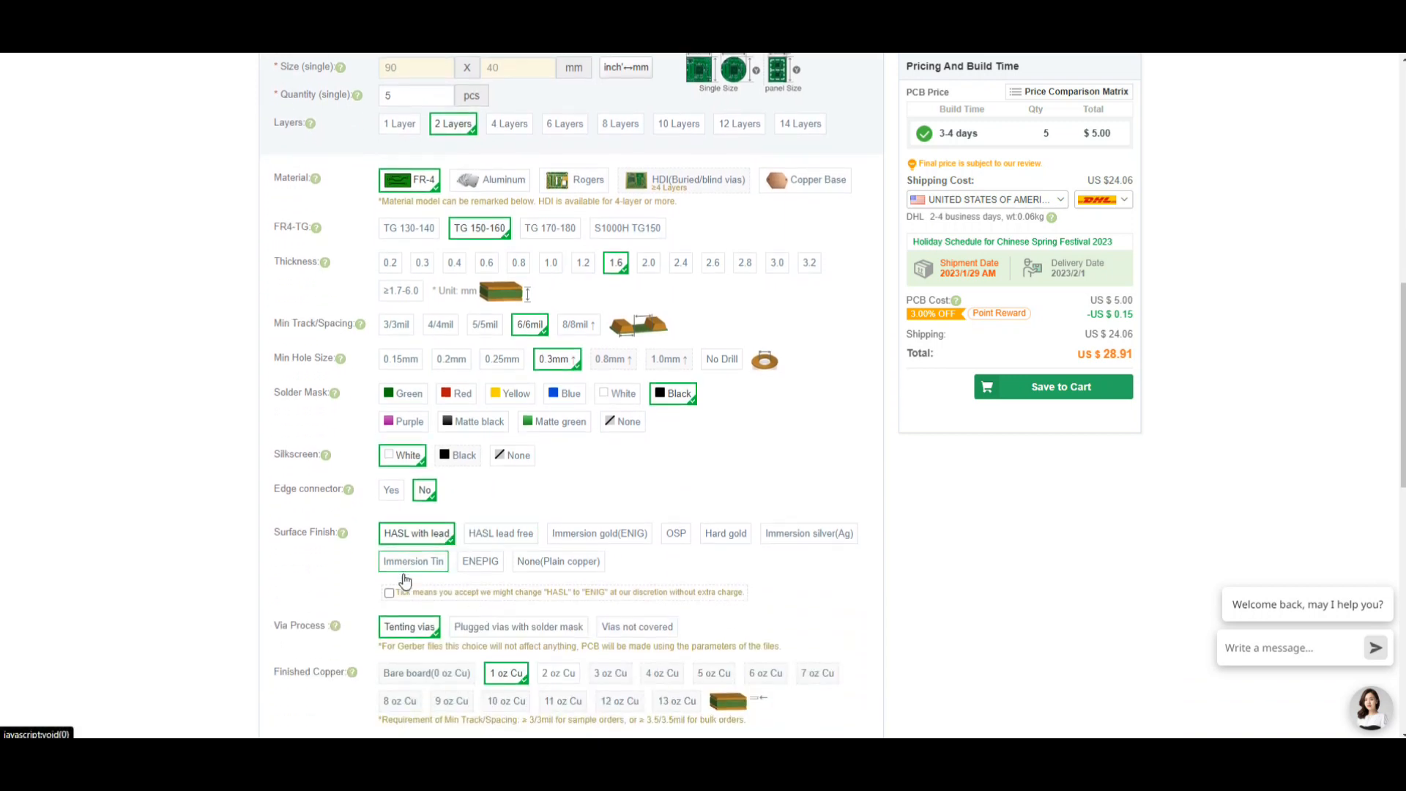
{"action": "left_click", "coordinate": [389, 592]}
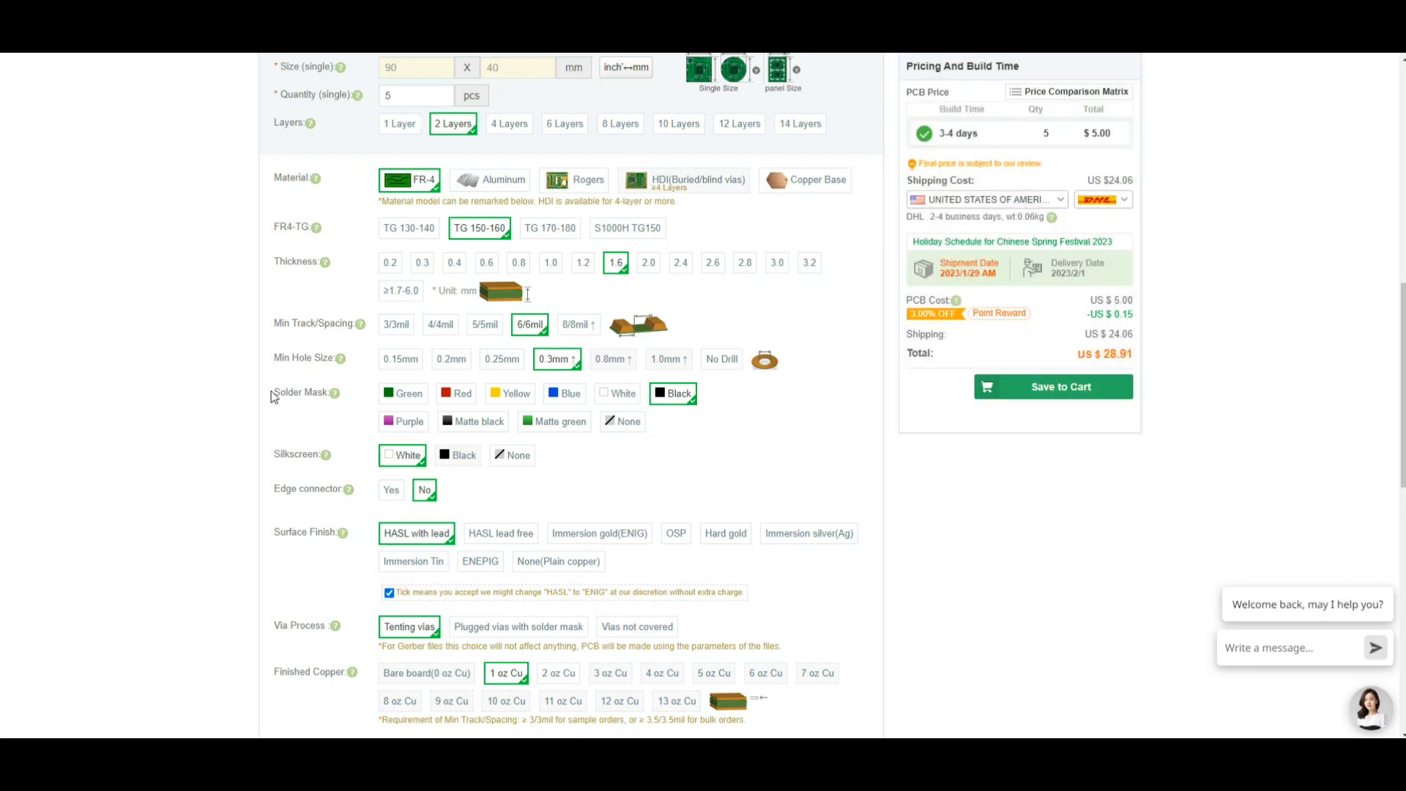
{"action": "scroll", "scroll_direction": "down", "scroll_amount": 3}
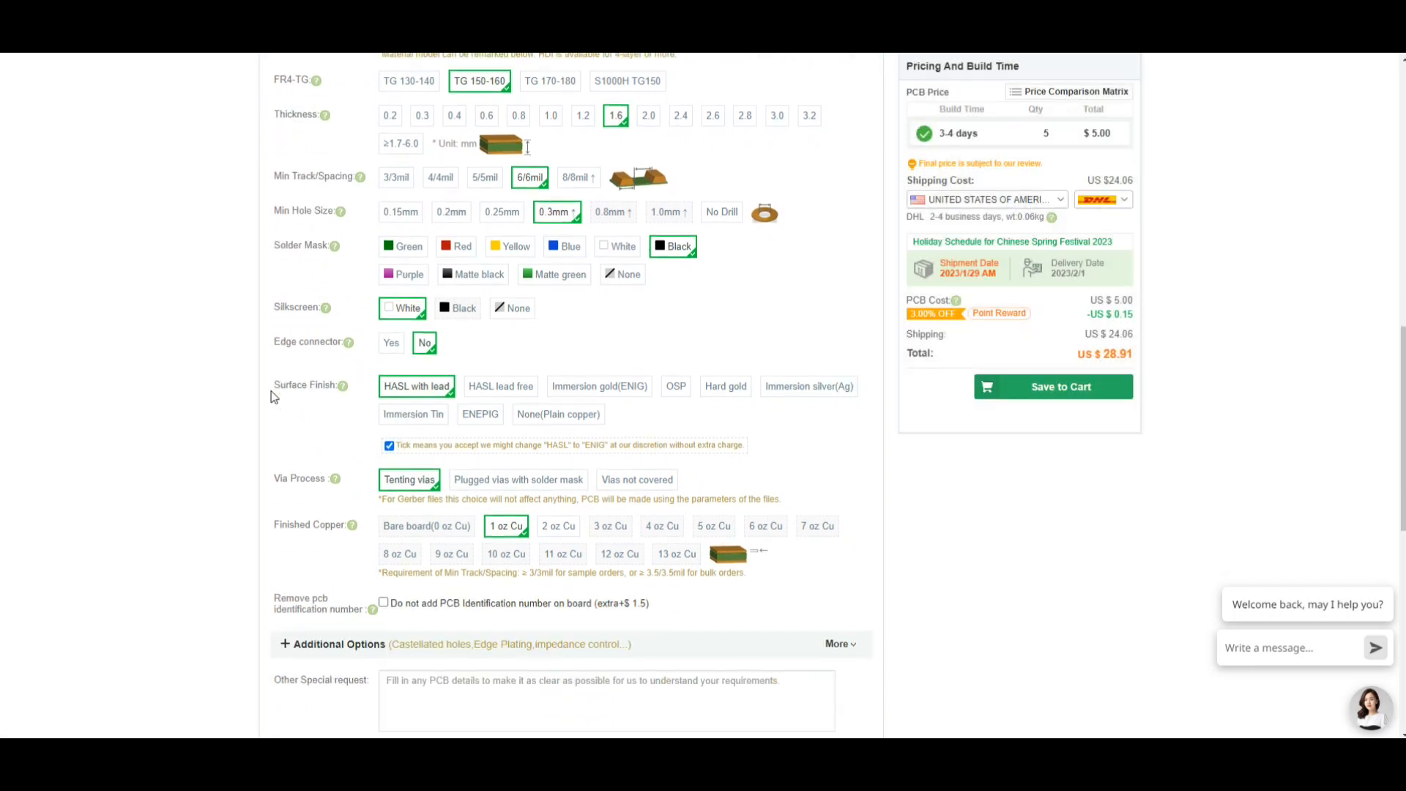